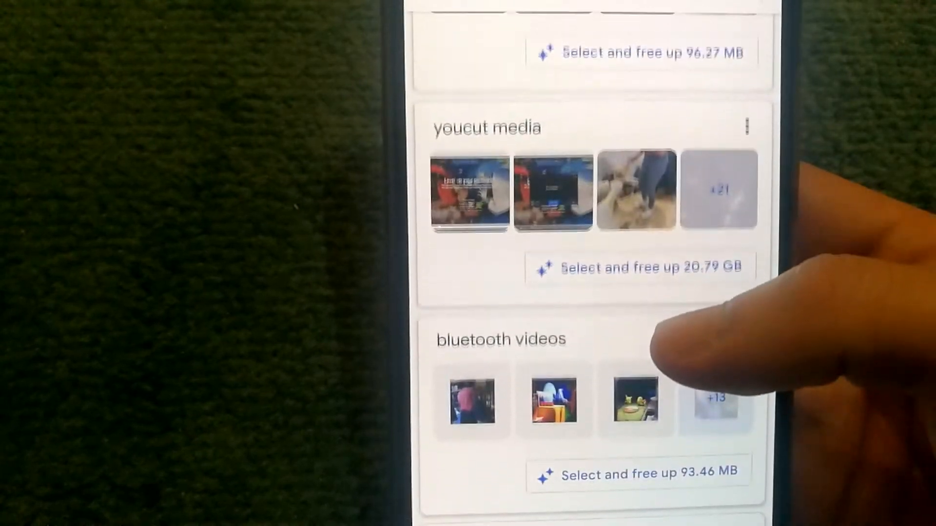
Scroll the Clean tab cards to reach the 611 MB junk files cleanup prompt.
scroll("up", 3)
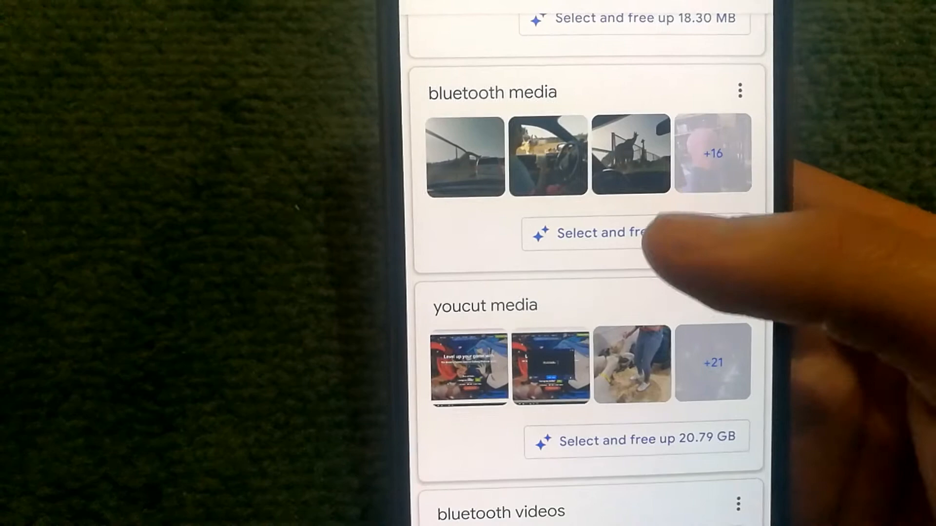
scroll("up", 3)
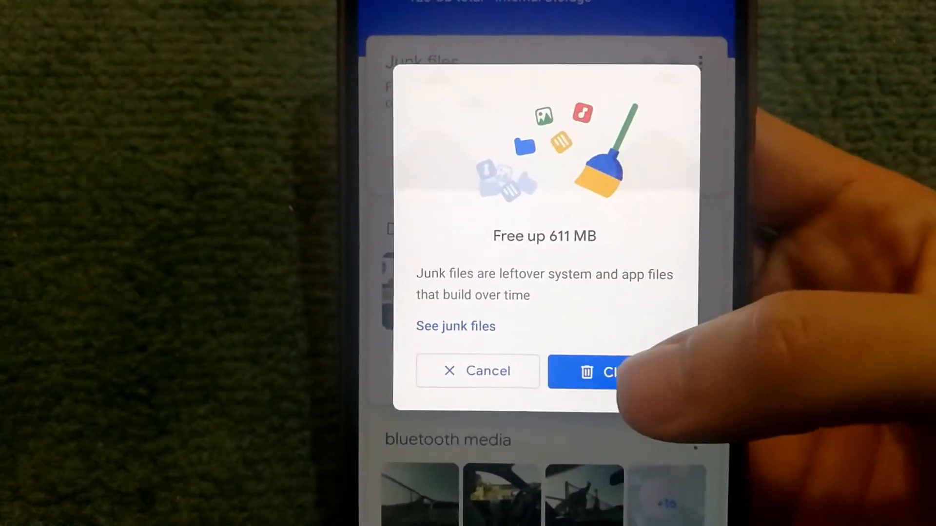
Confirm clearing 611 MB of junk files and view the updated suggestions.
left_click(609, 371)
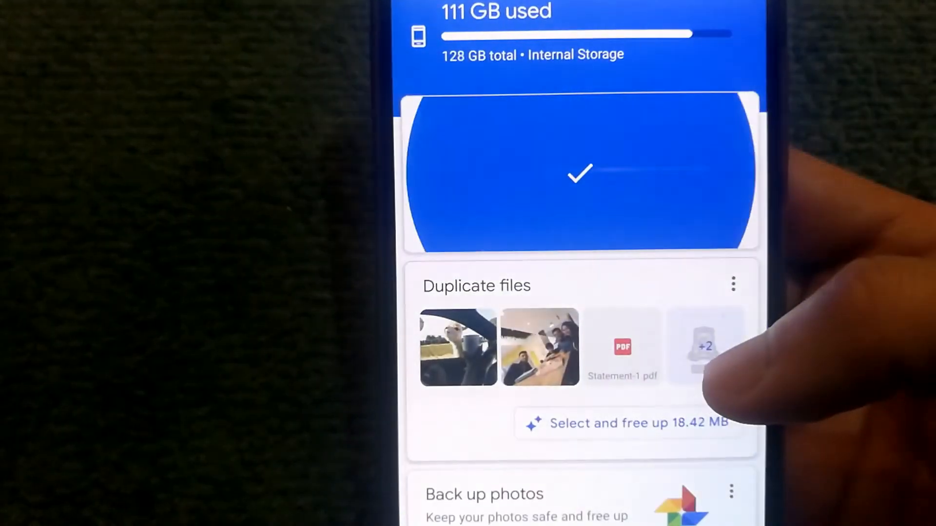
scroll("up", 3)
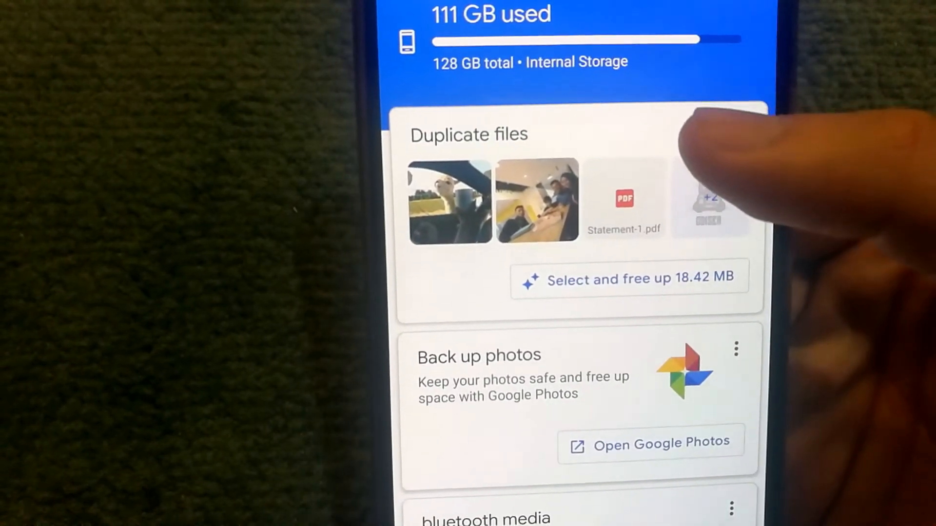
Open Duplicate files for review and dismiss the tip about starred copies.
left_click(631, 279)
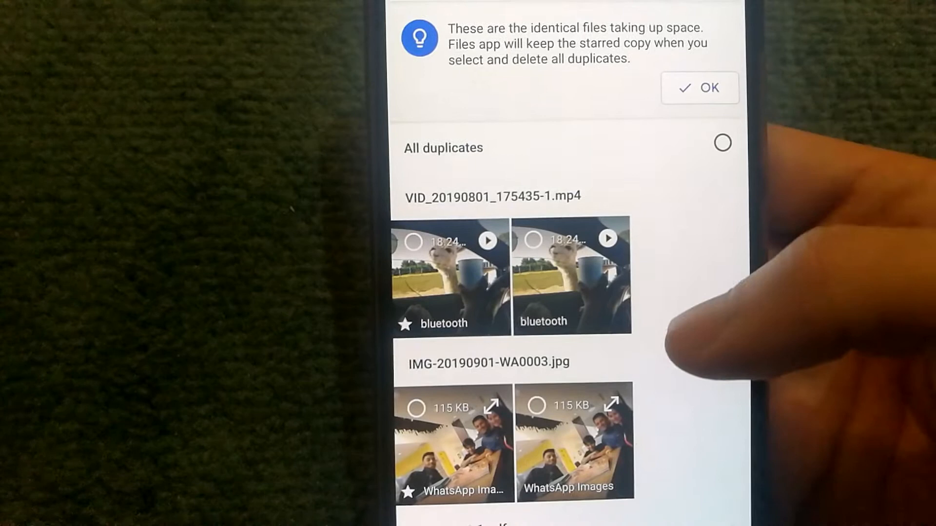
scroll("up", 3)
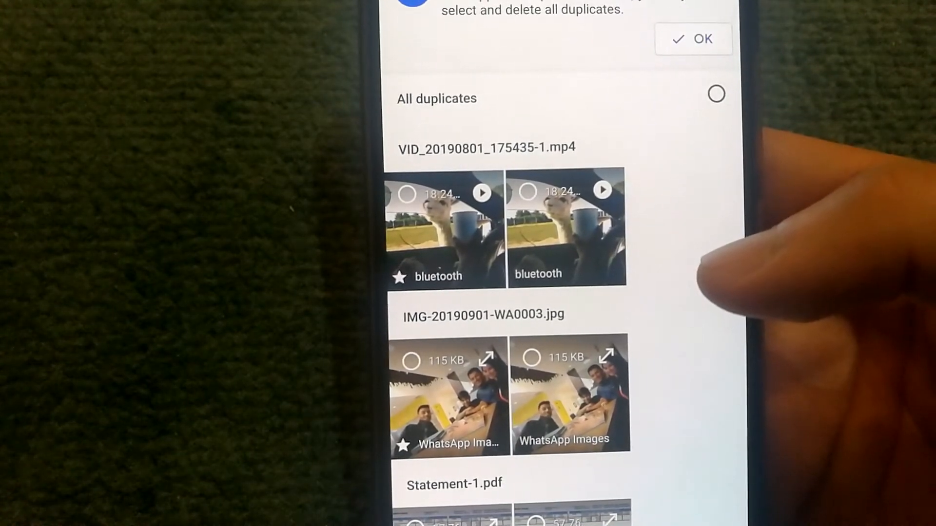
left_click(693, 39)
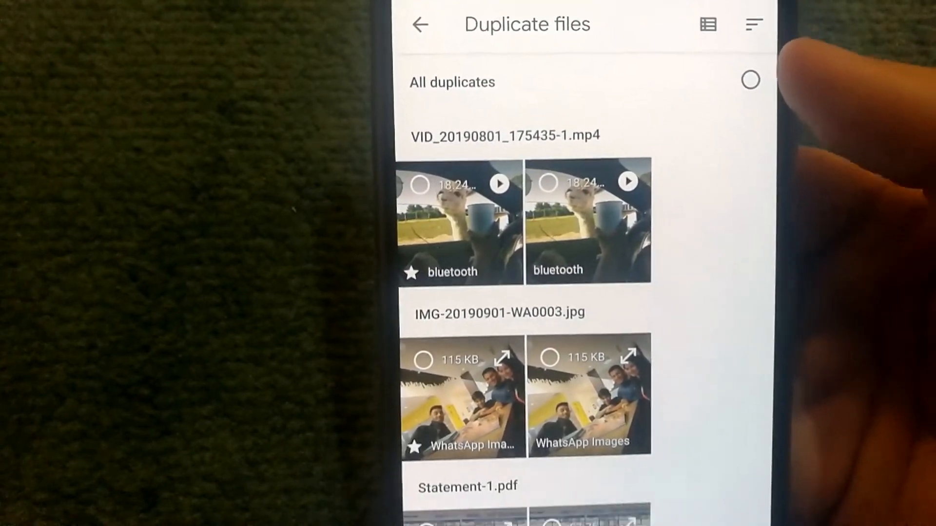
Delete all 54 duplicate copies totalling 18.42 MB.
scroll("down", 3)
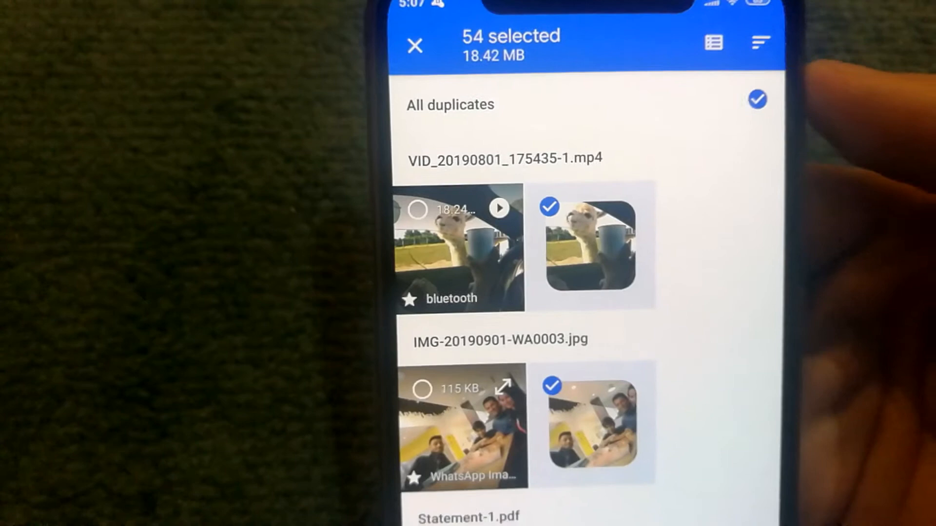
scroll("down", 3)
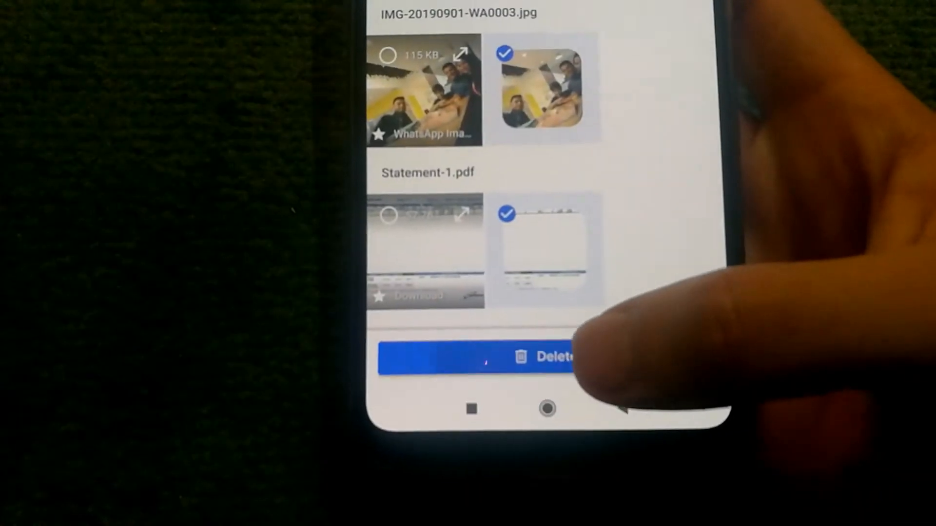
left_click(550, 356)
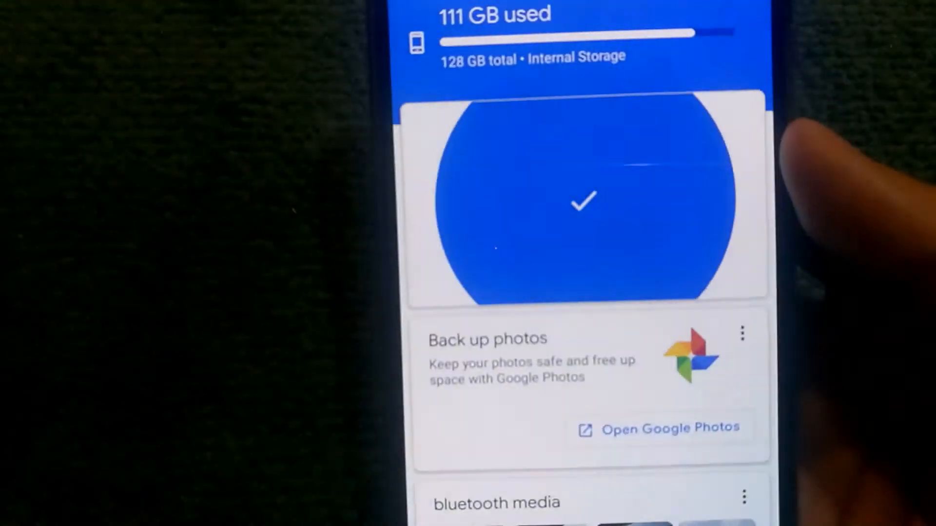
scroll("up", 3)
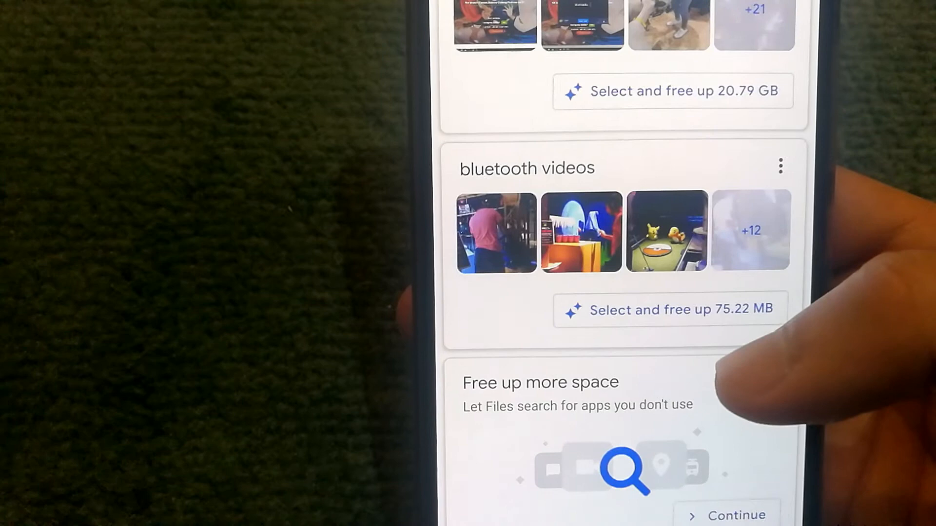
scroll("up", 3)
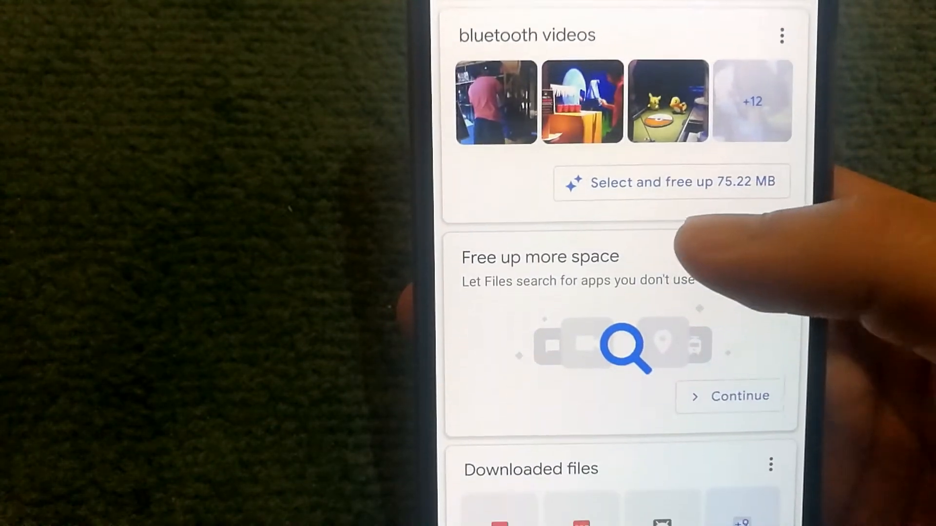
scroll("up", 3)
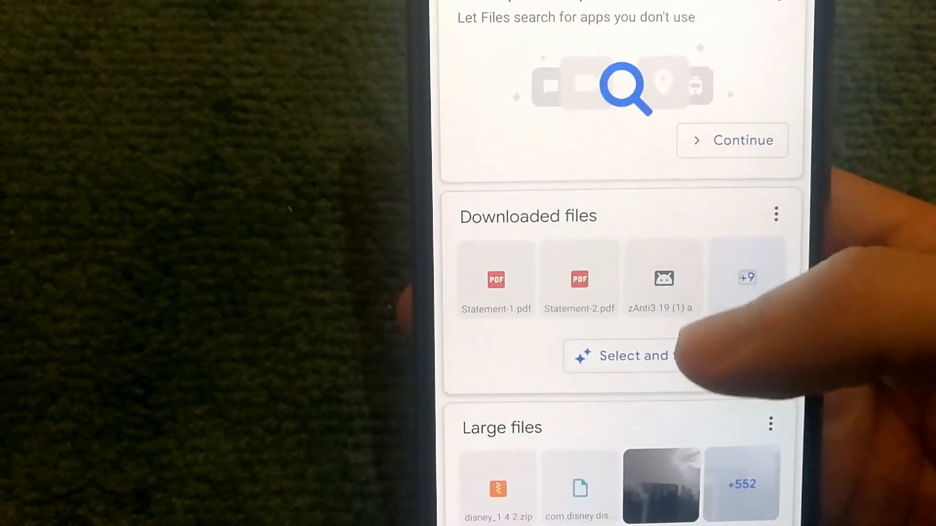
scroll("up", 3)
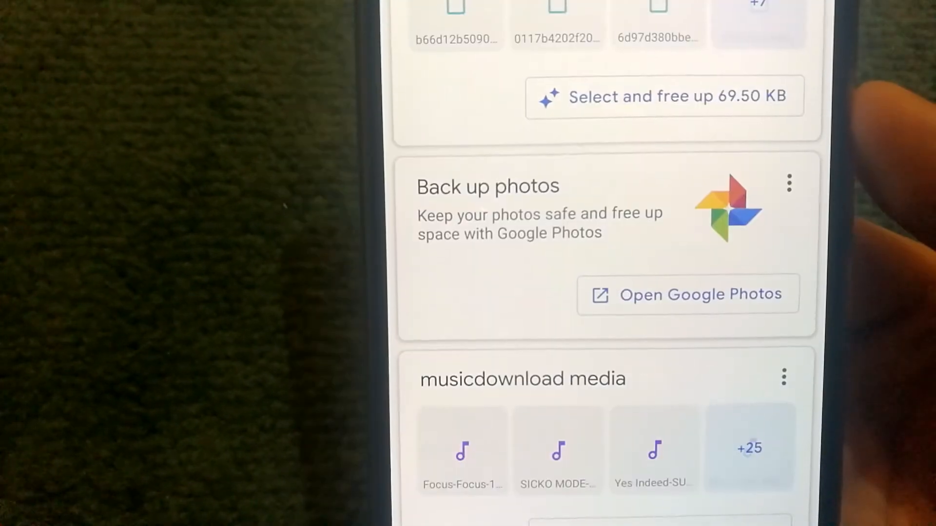
scroll("down", 3)
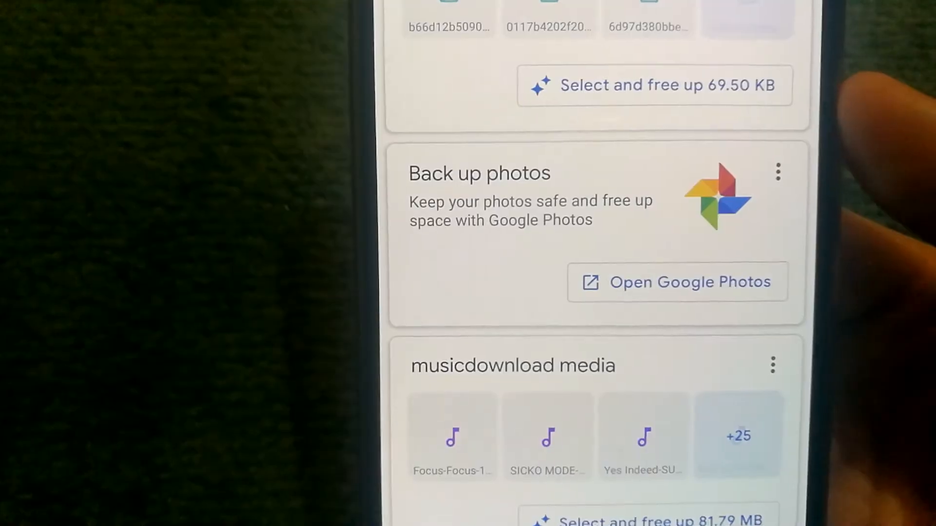
scroll("up", 3)
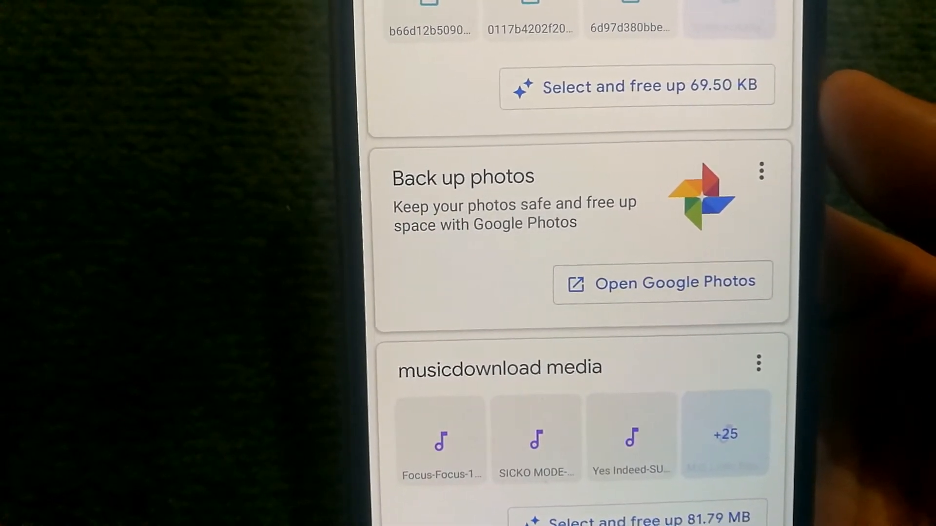
scroll("up", 3)
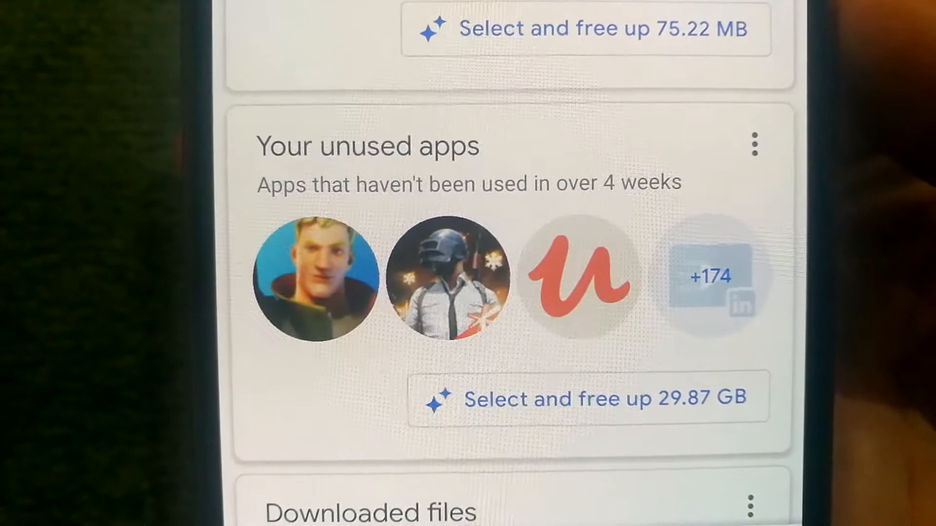
scroll("up", 3)
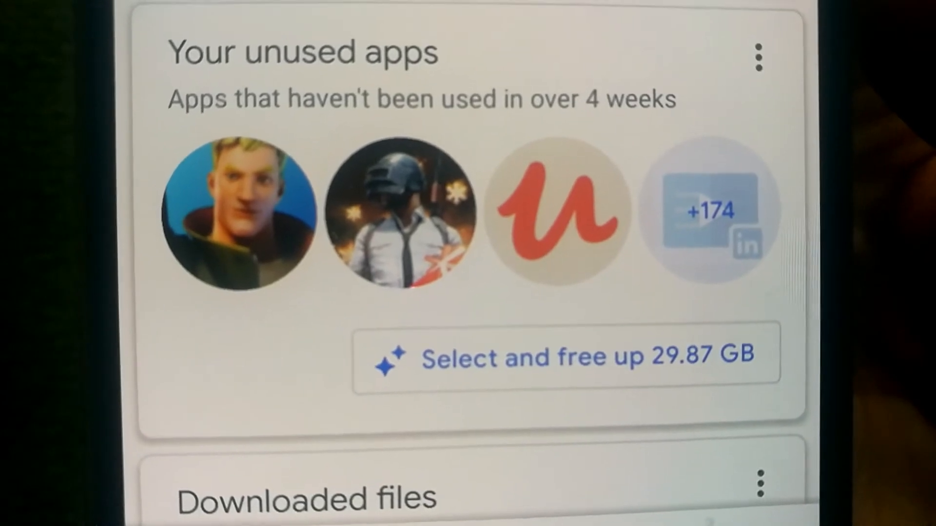
Open the full list of large files (46.24 GB suggested).
scroll("down", 3)
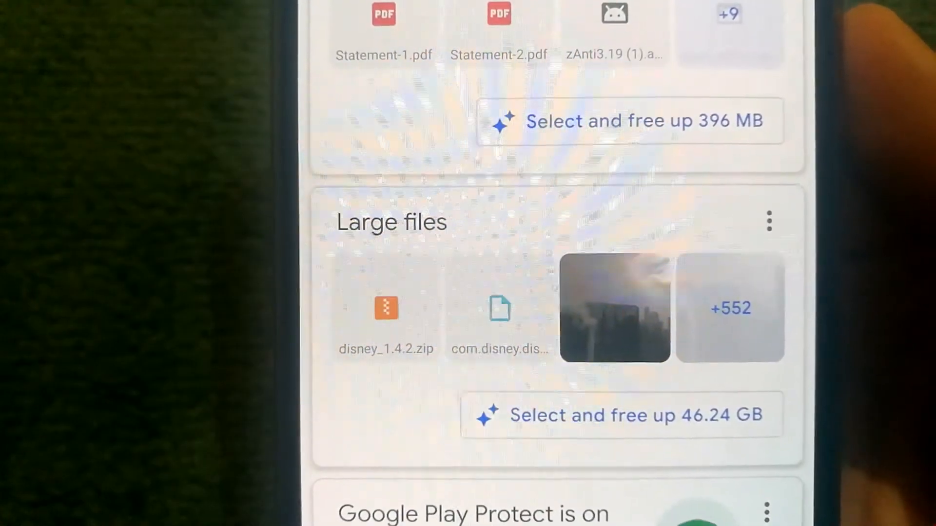
scroll("up", 3)
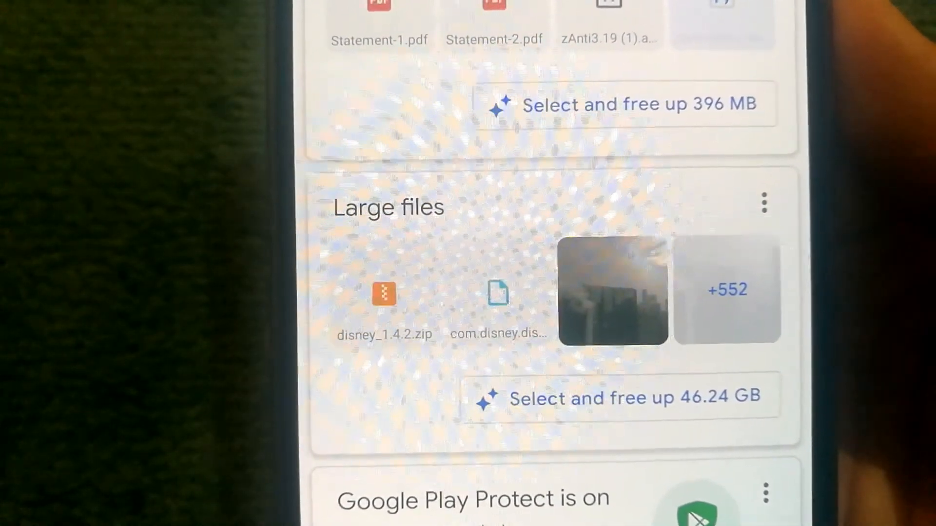
scroll("down", 3)
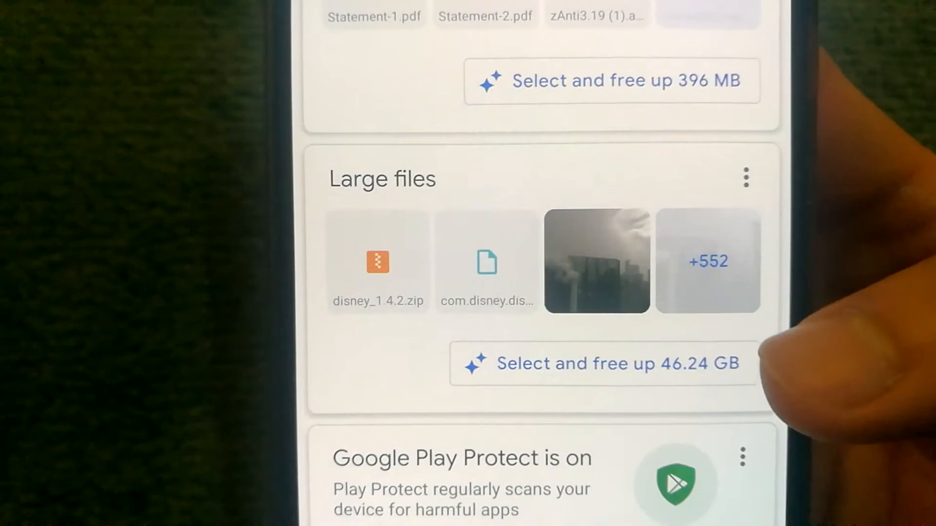
left_click(604, 364)
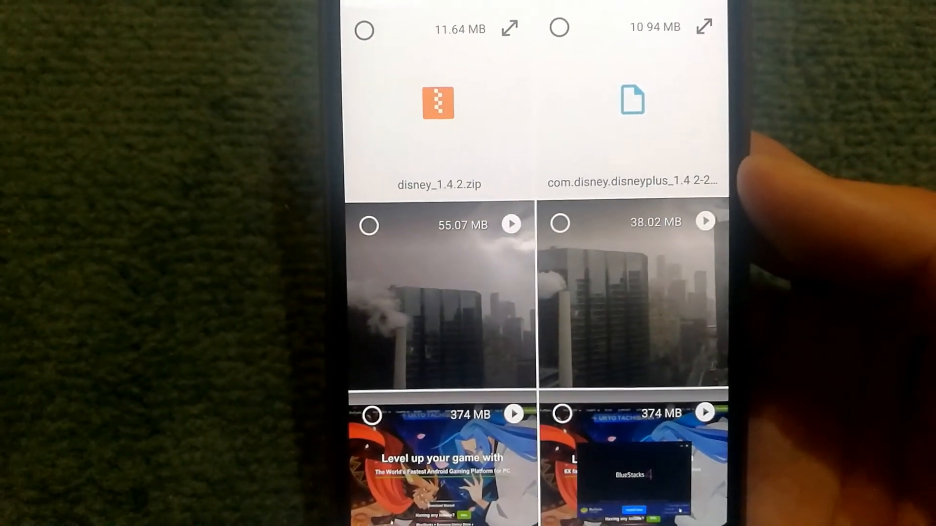
Scroll the large files grid without deleting, then show the Browse categories.
scroll("down", 3)
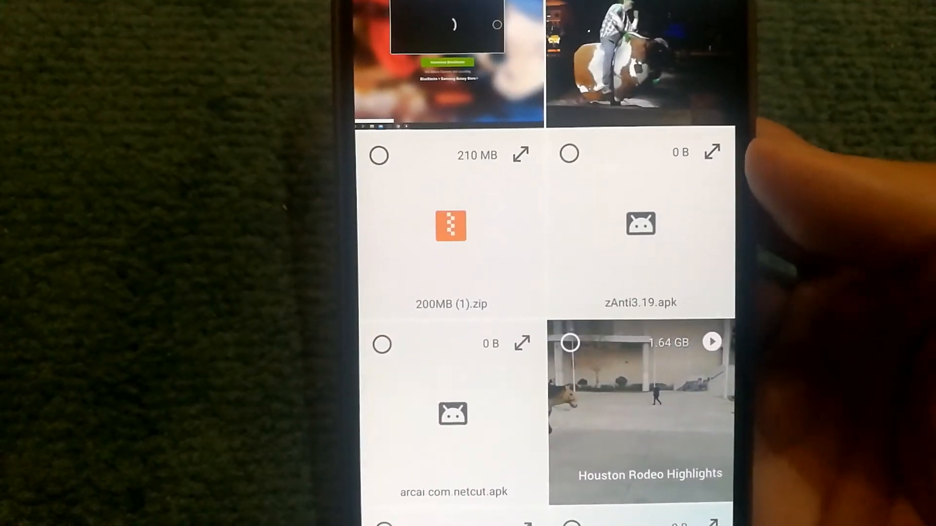
scroll("up", 3)
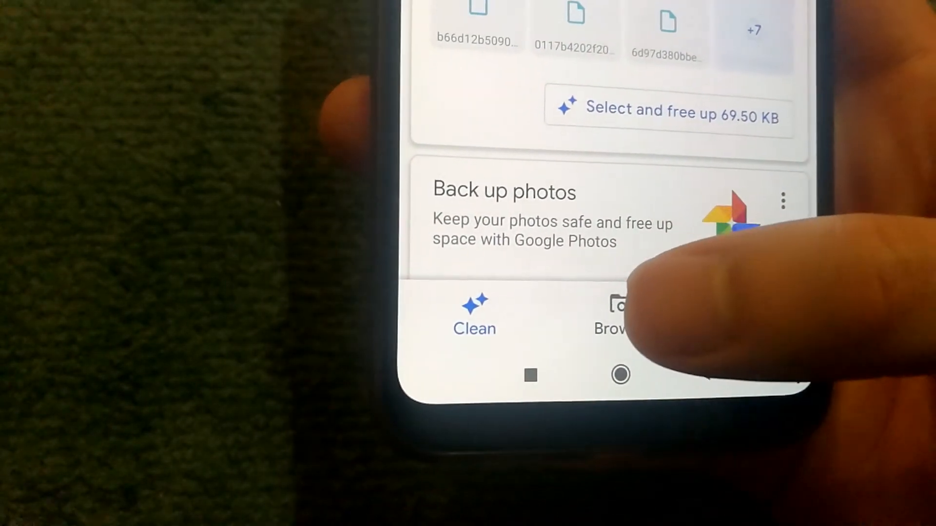
left_click(609, 316)
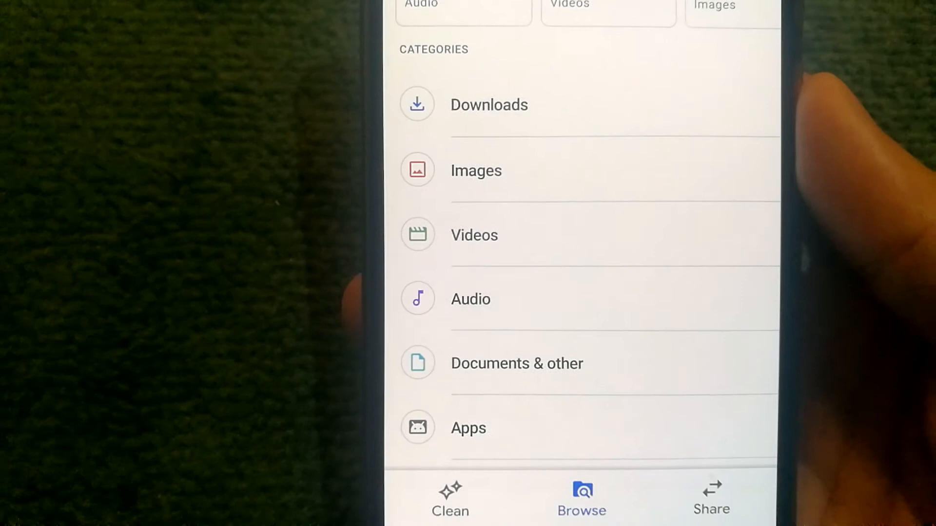